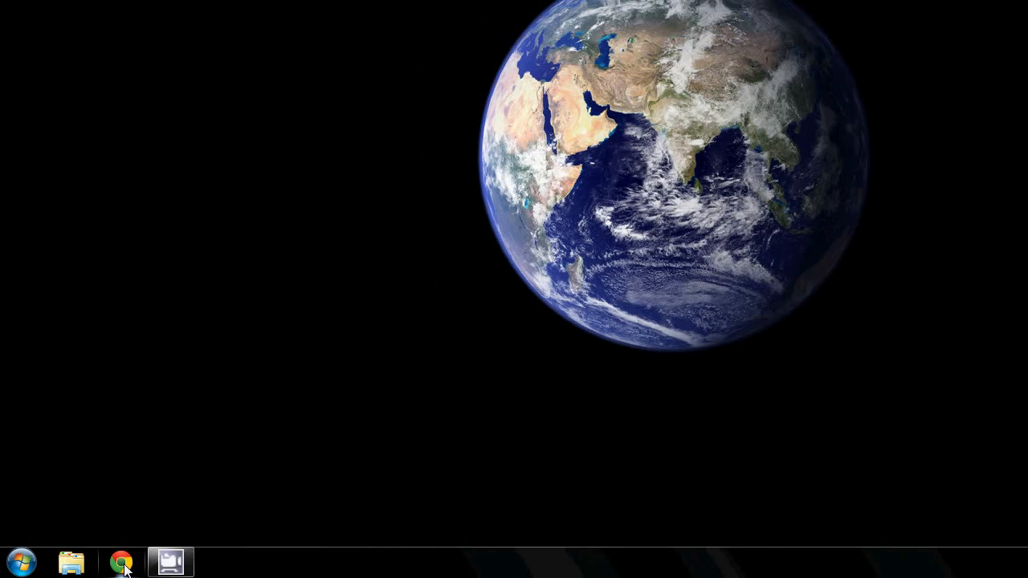
# - Launch Chrome from the taskbar and focus the Google search box
pyautogui.click(121, 560)
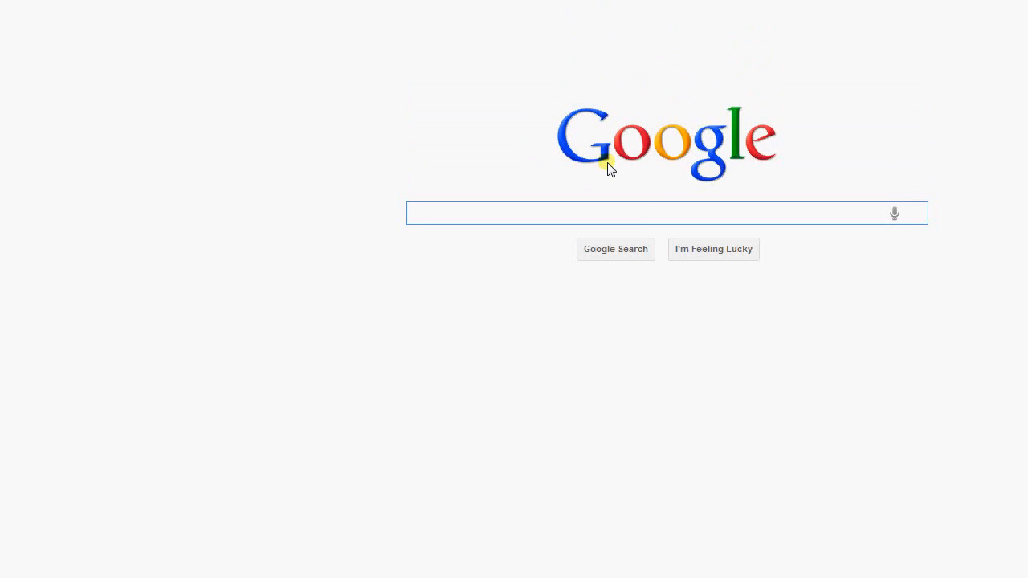
pyautogui.click(643, 213)
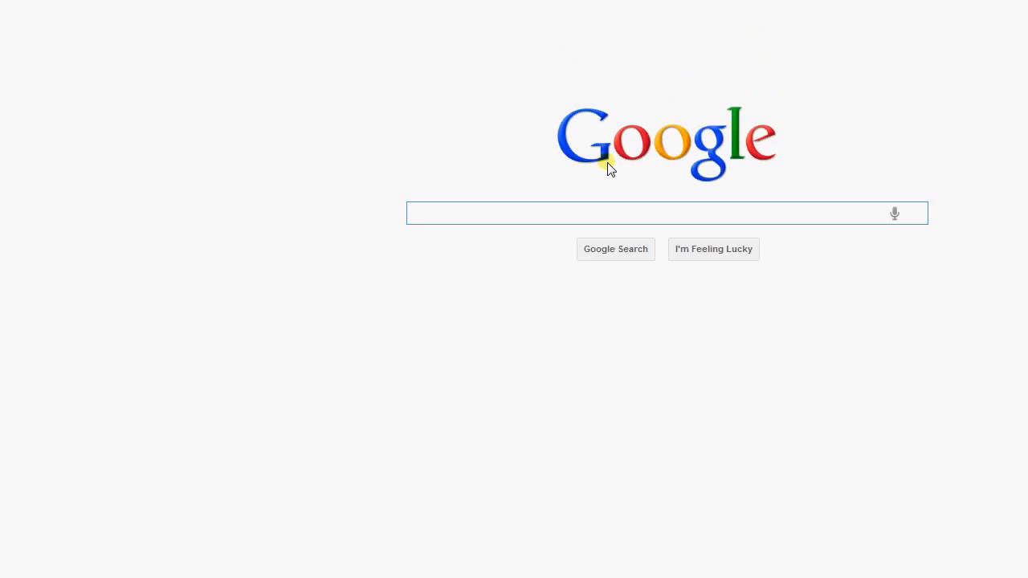
# - Search Google for 'motionjoy' and browse the motioninjoy.com driver download page
pyautogui.write('motionjoy')
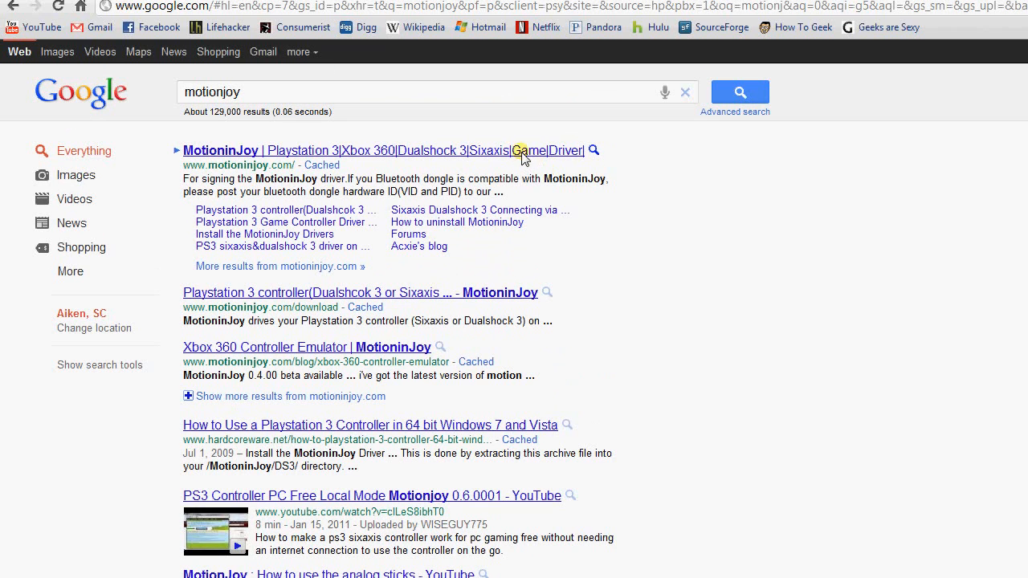
pyautogui.click(384, 150)
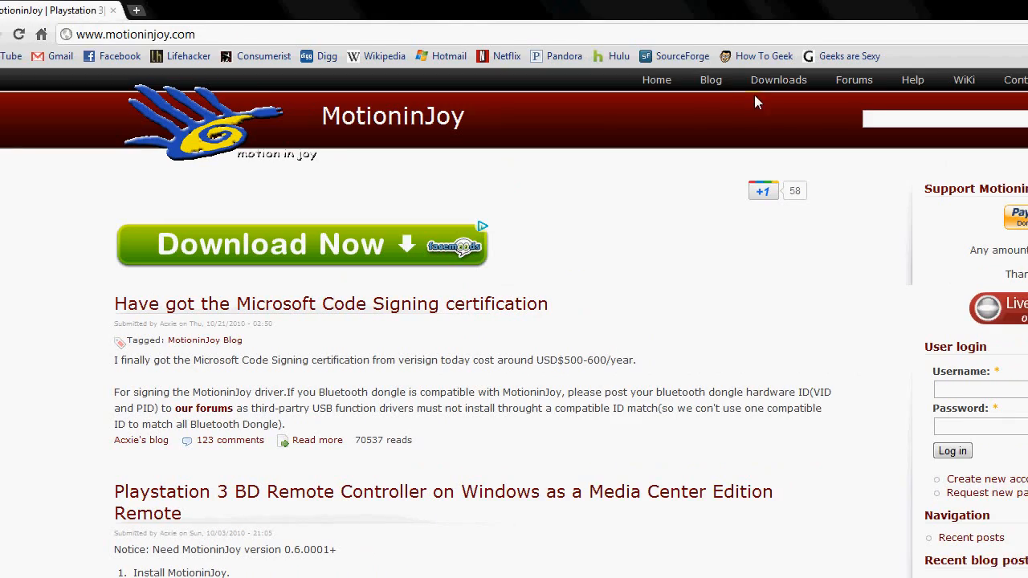
pyautogui.click(777, 80)
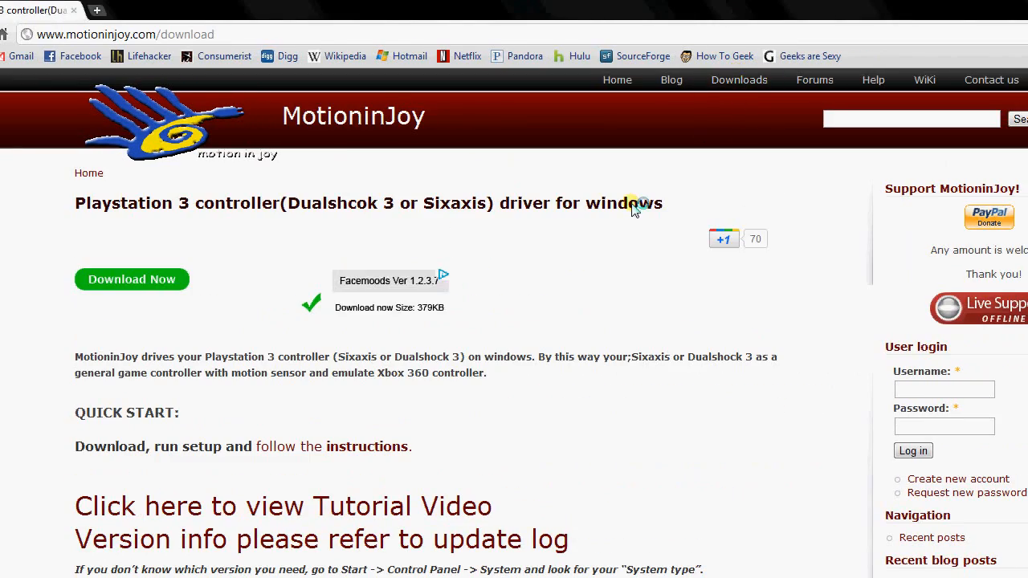
pyautogui.scroll(-3)
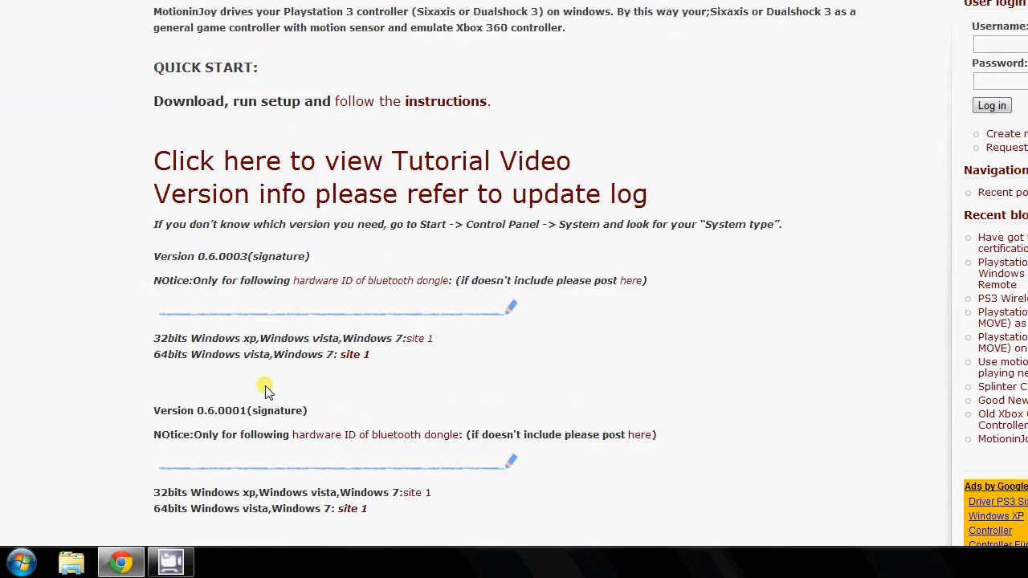
pyautogui.moveTo(353, 354)
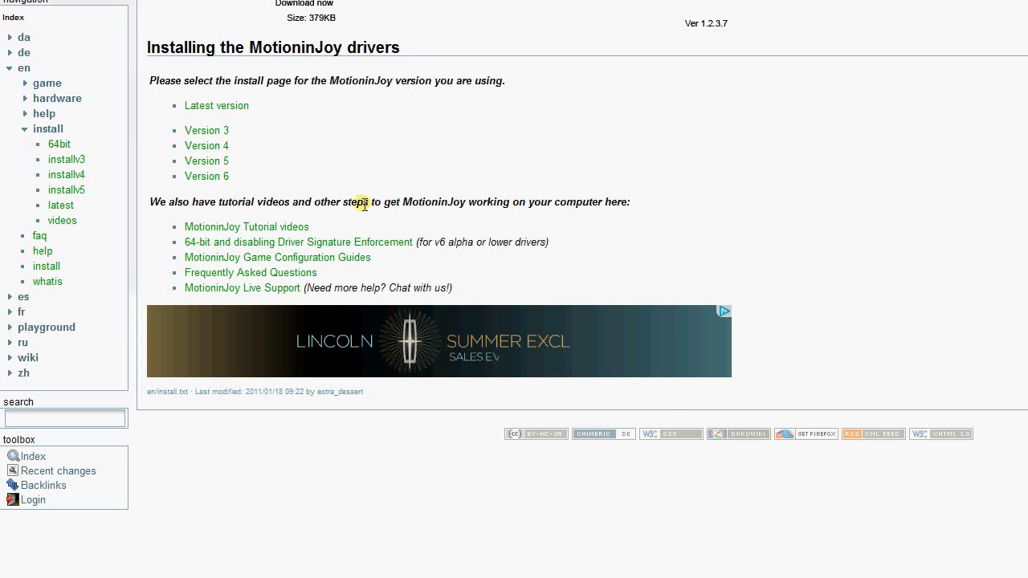
pyautogui.moveTo(324, 178)
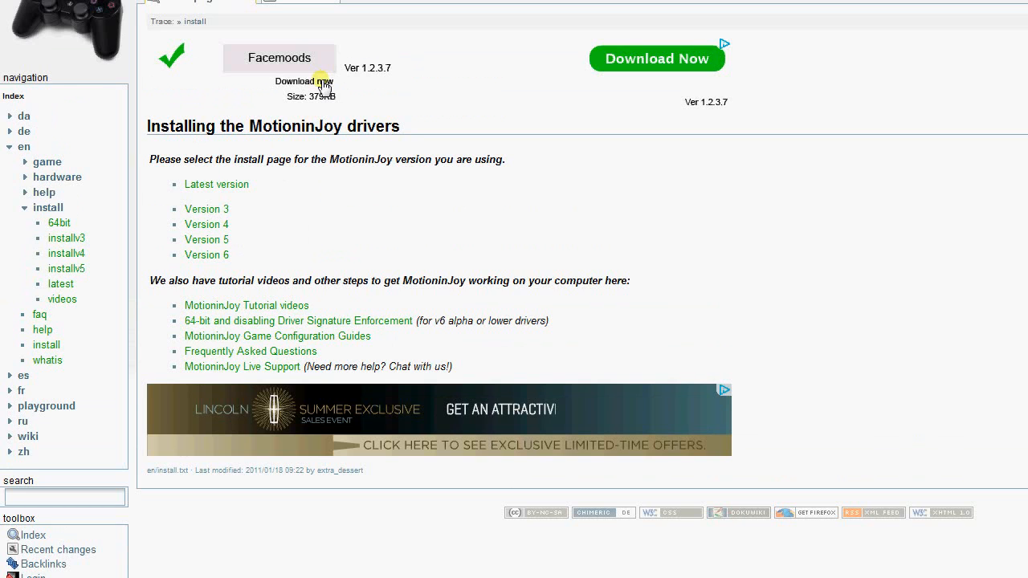
# - Open the 'Latest version' install guide in a new tab and scroll through it
pyautogui.click(216, 184)
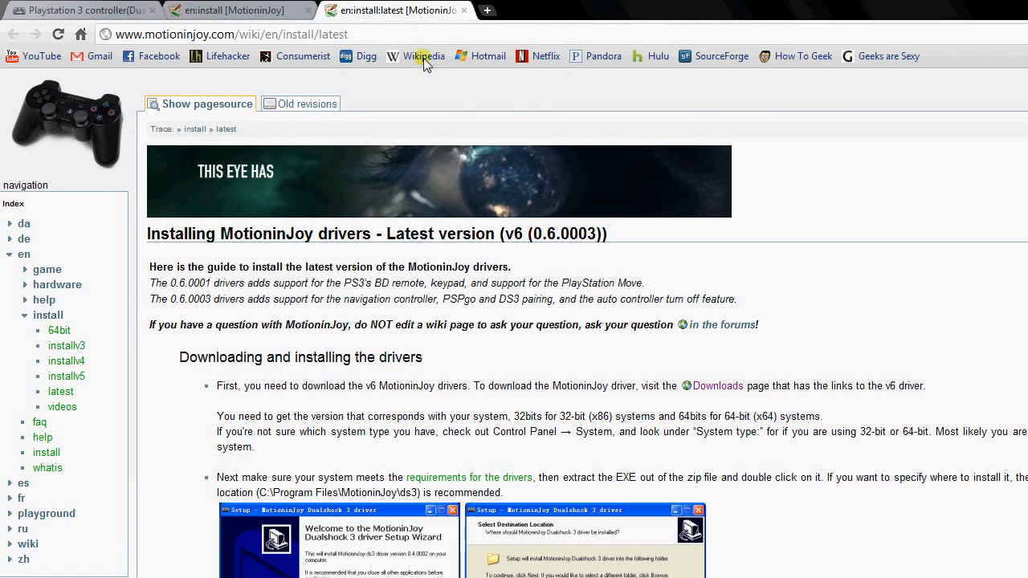
pyautogui.scroll(-3)
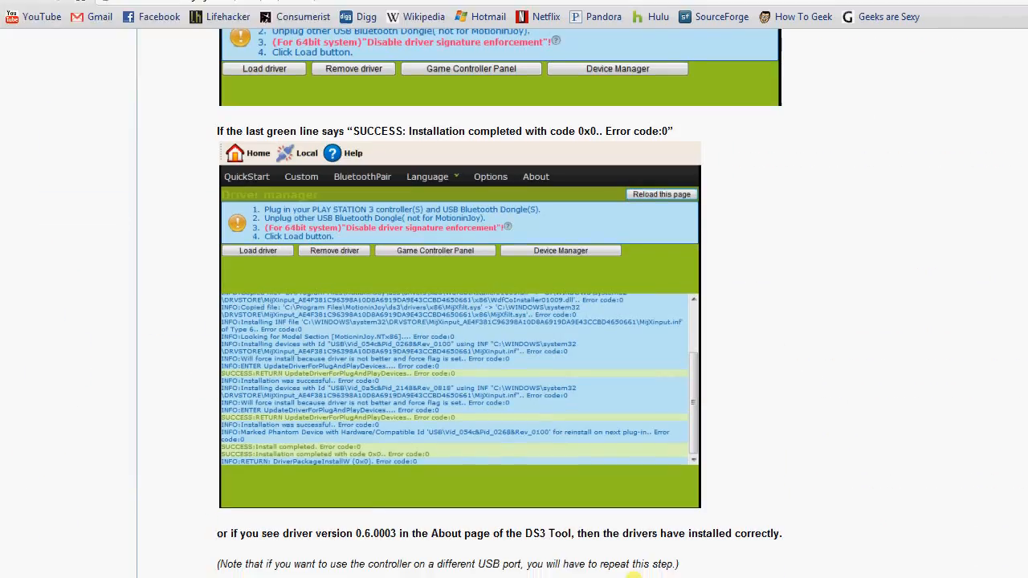
pyautogui.scroll(3)
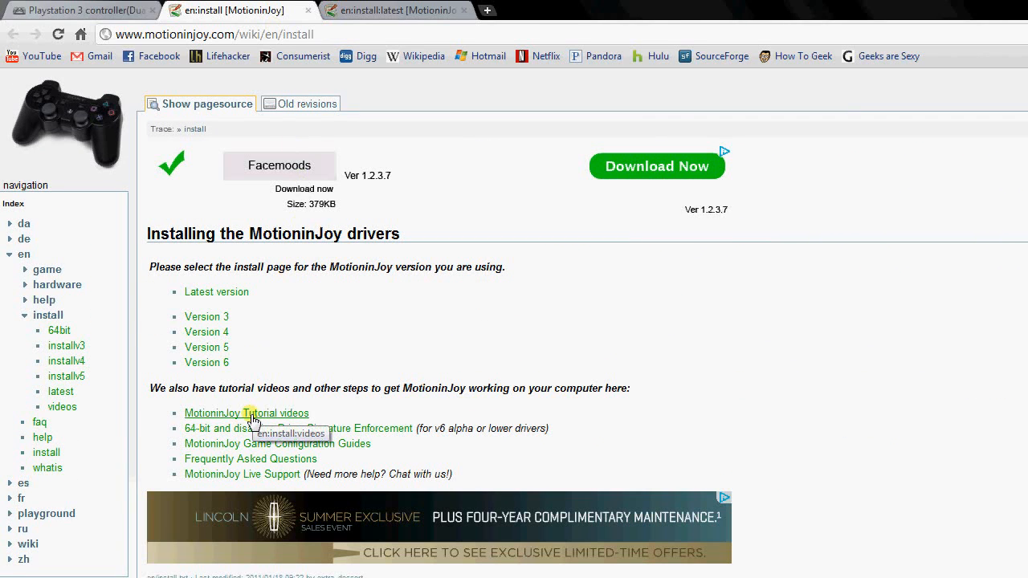
# - Open 'MotioninJoy Tutorial videos' and scroll down the list of install videos
pyautogui.click(246, 413)
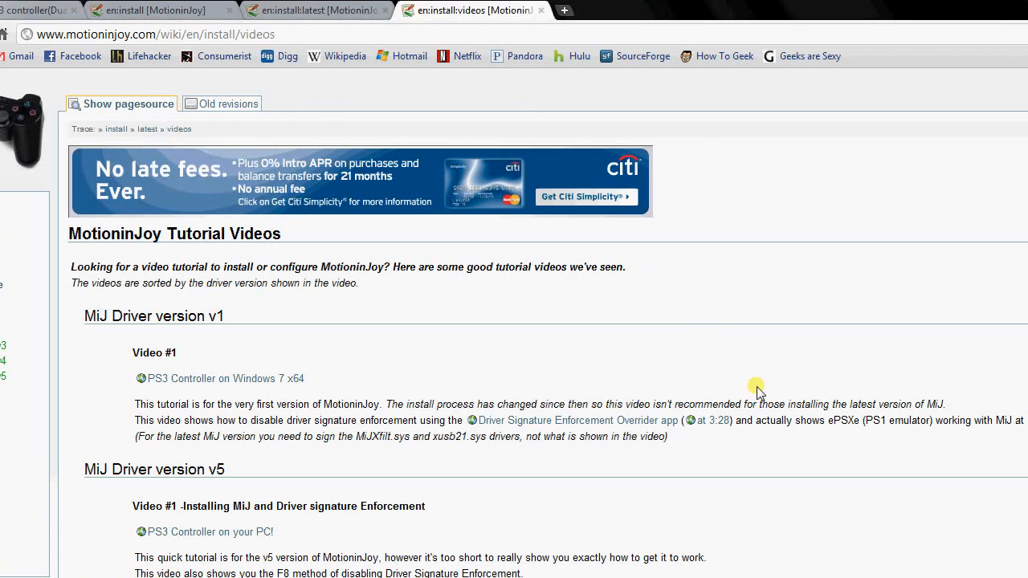
pyautogui.scroll(-3)
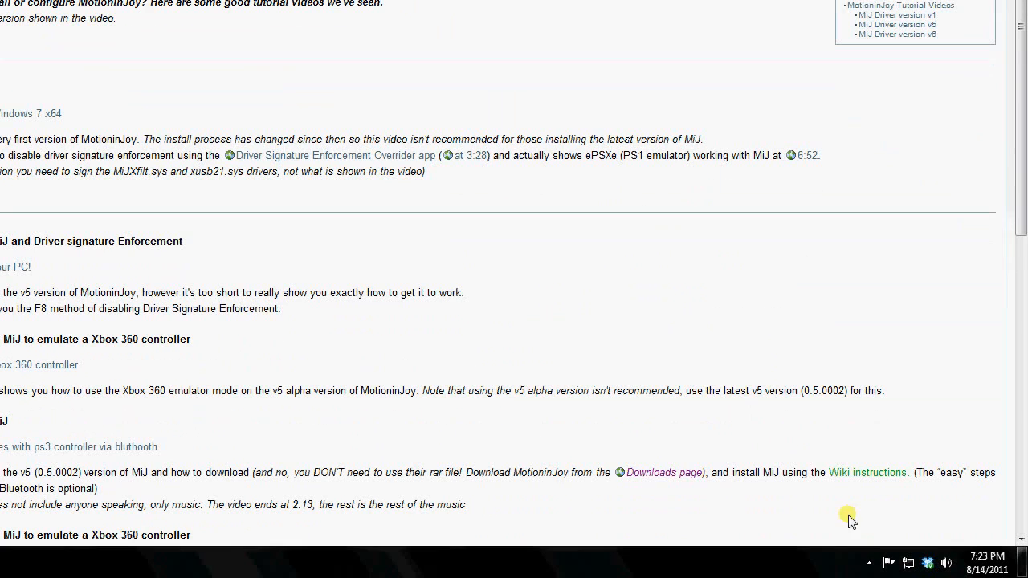
pyautogui.moveTo(870, 563)
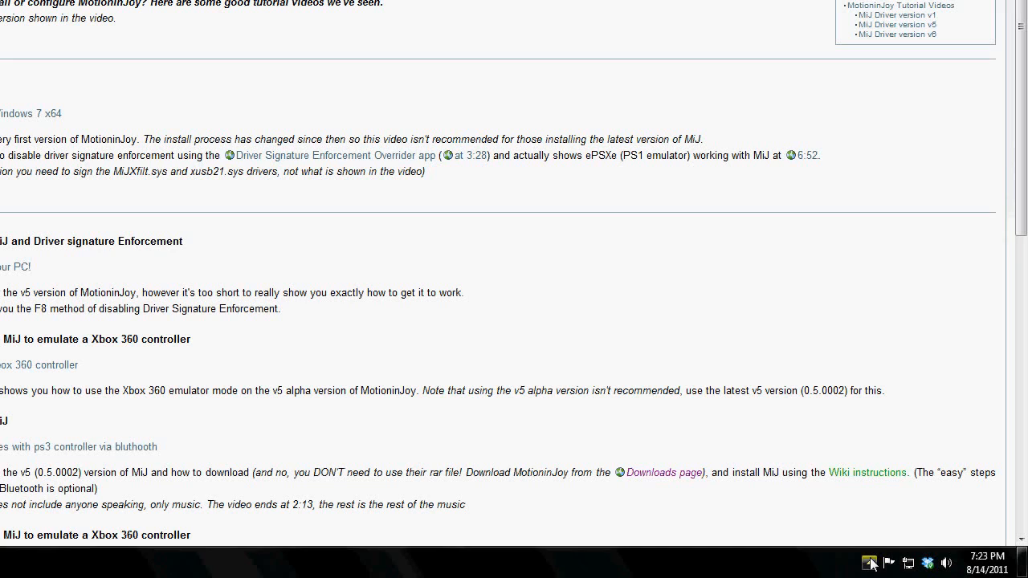
# - Expand the system tray's hidden icons and open the MotioninJoy DS3 tool
pyautogui.click(869, 563)
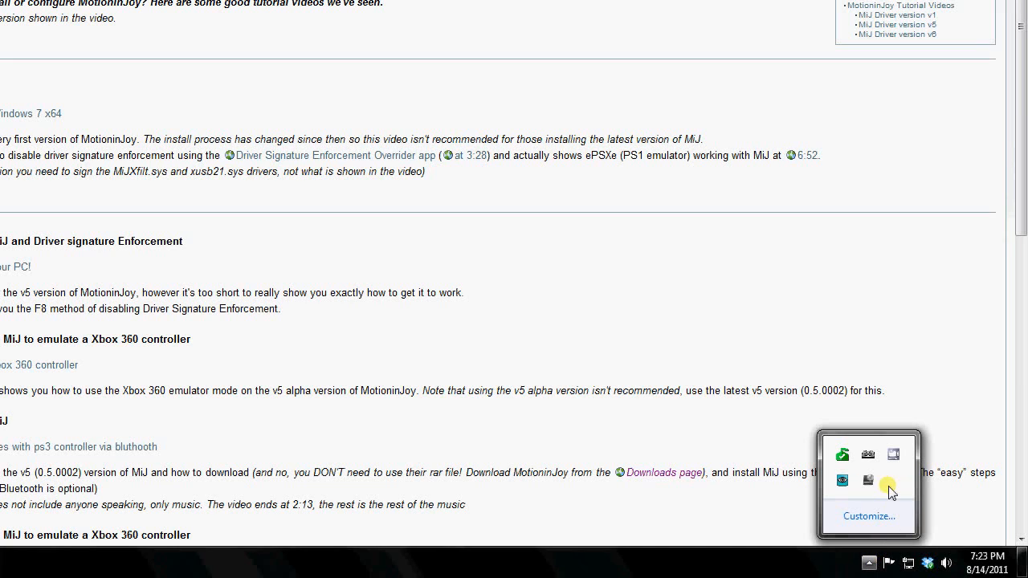
pyautogui.moveTo(874, 457)
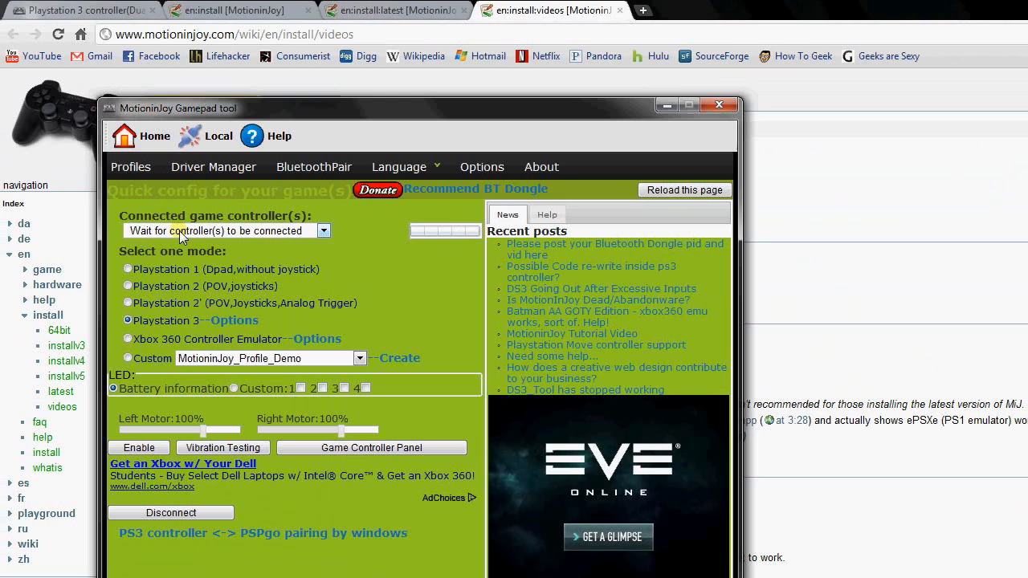
pyautogui.moveTo(276, 325)
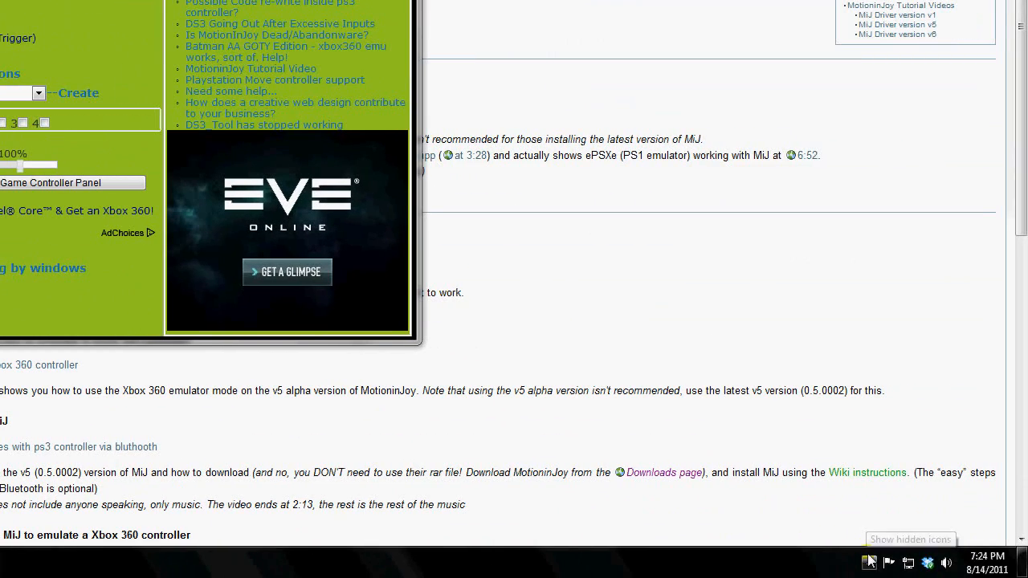
pyautogui.click(910, 539)
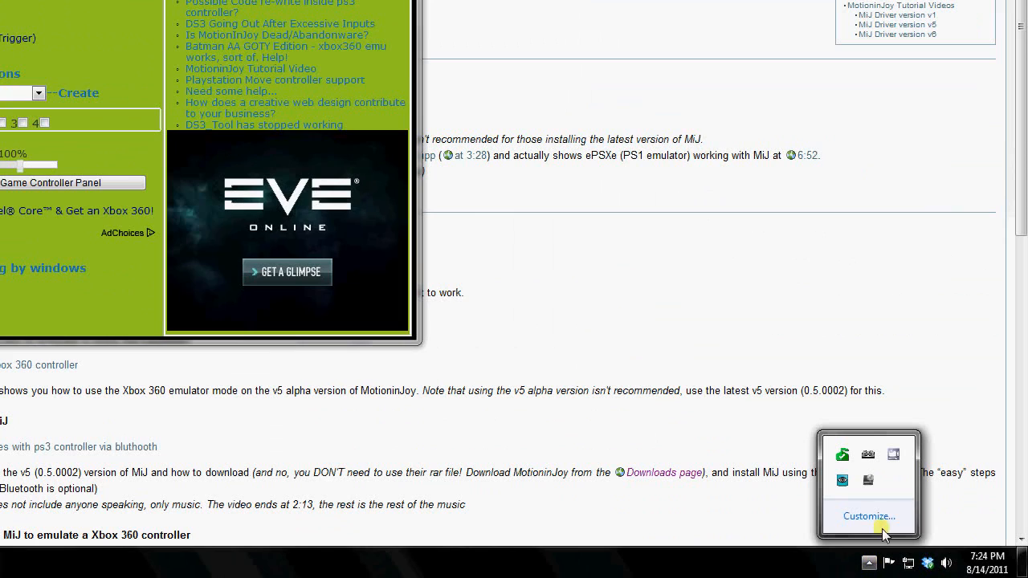
pyautogui.moveTo(897, 457)
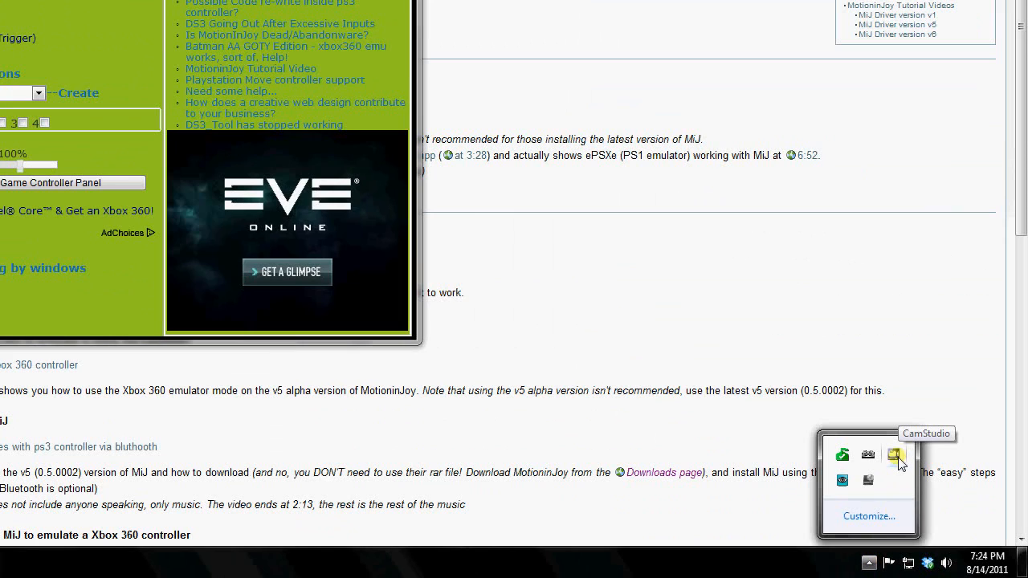
pyautogui.click(898, 461)
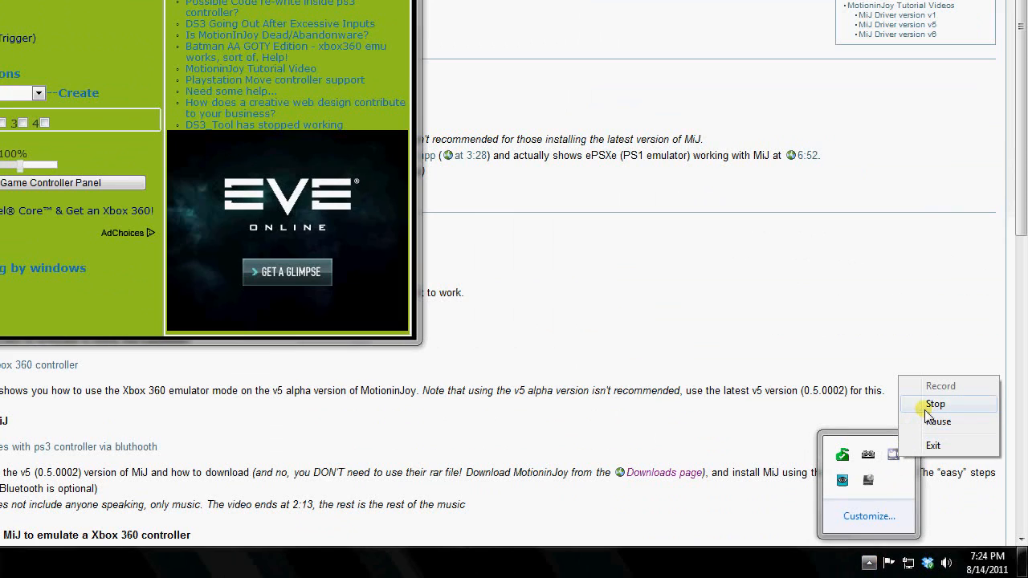